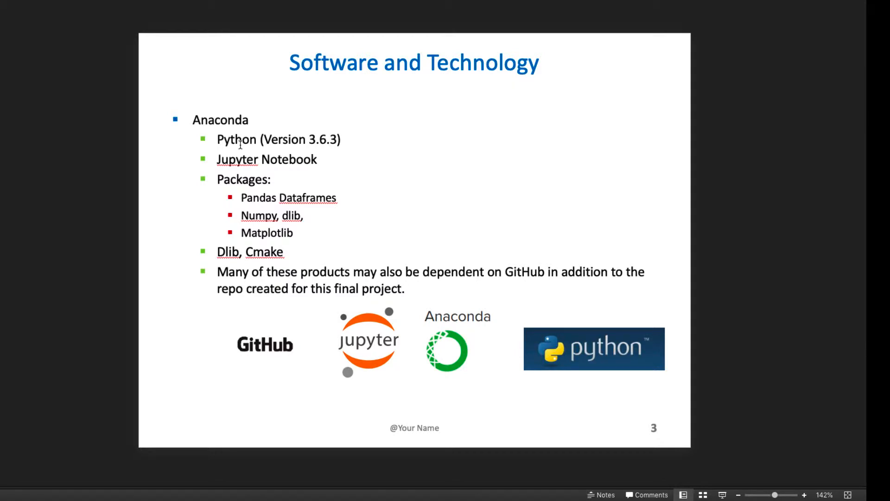
mouse_move(249, 262)
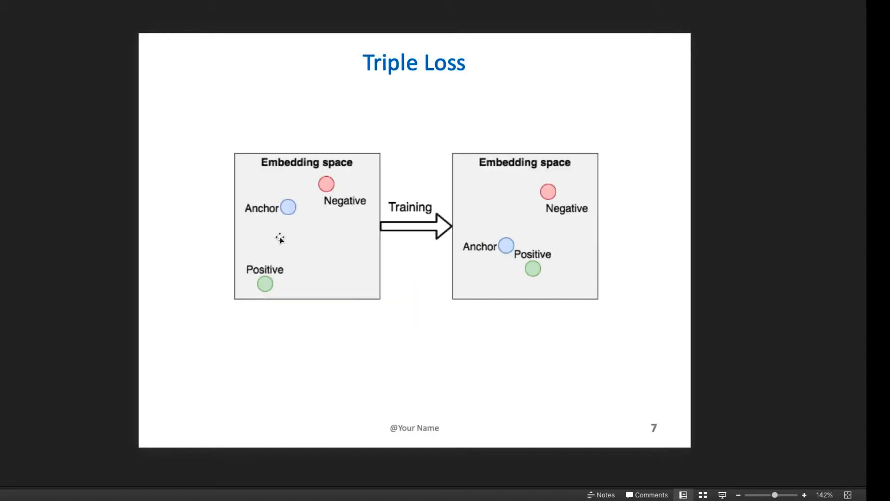
mouse_move(284, 223)
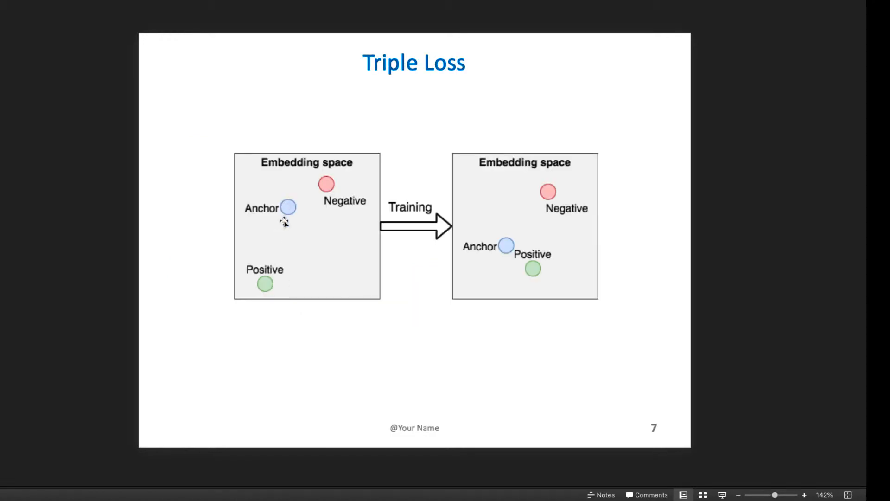
mouse_move(278, 206)
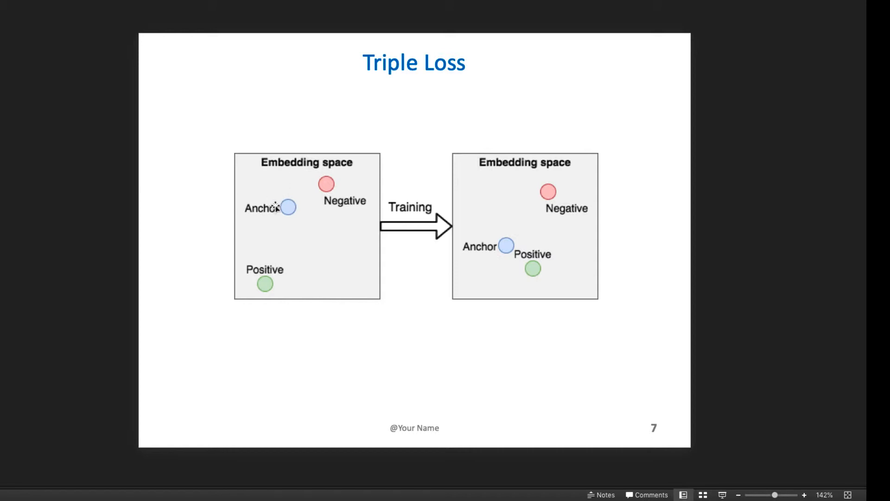
mouse_move(265, 282)
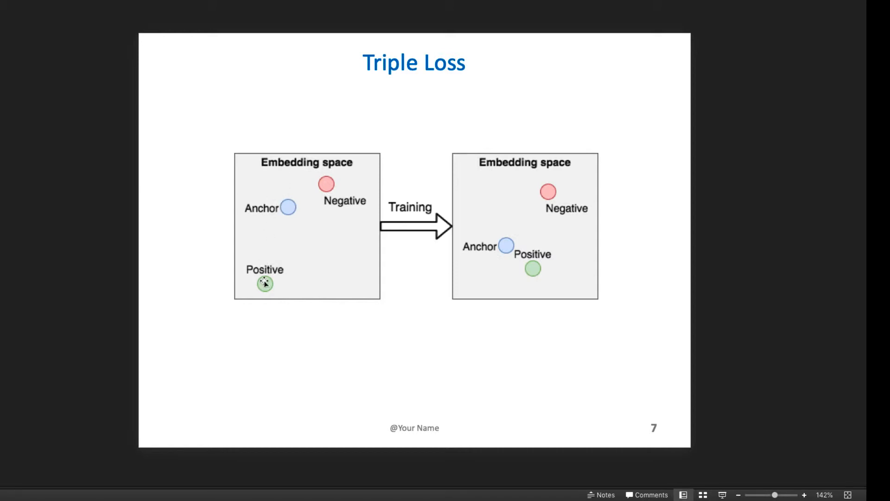
mouse_move(334, 173)
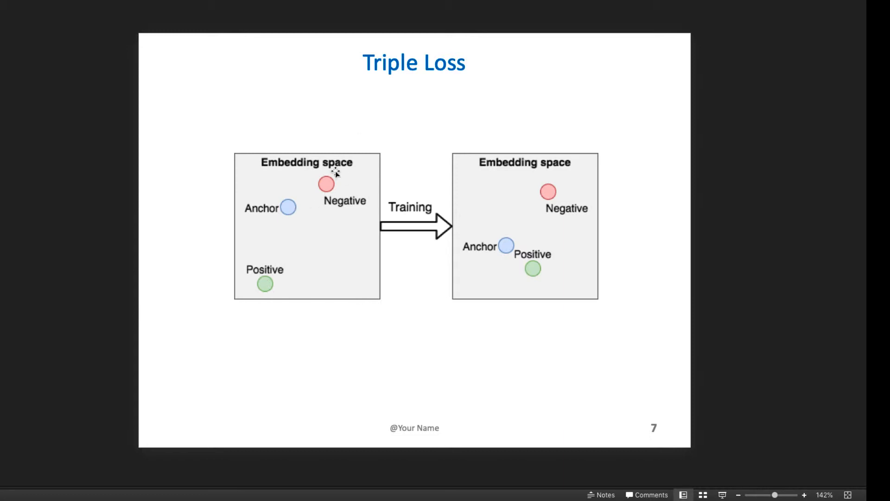
mouse_move(493, 234)
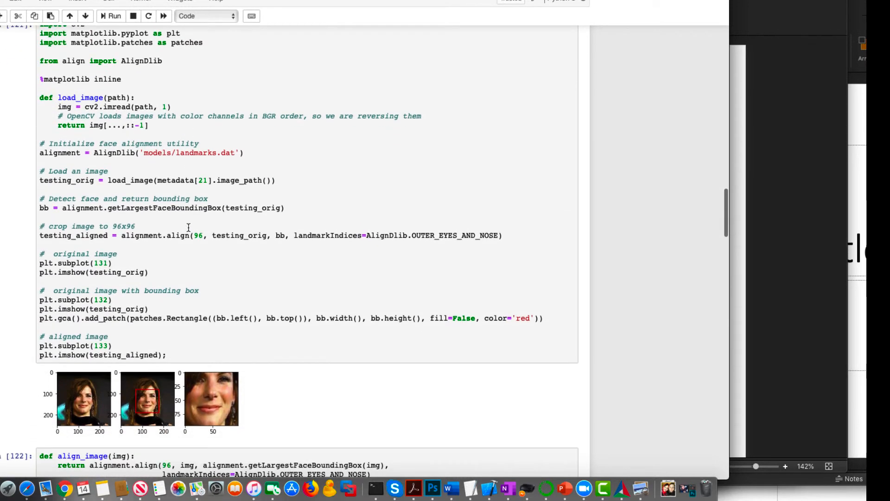
mouse_move(96, 386)
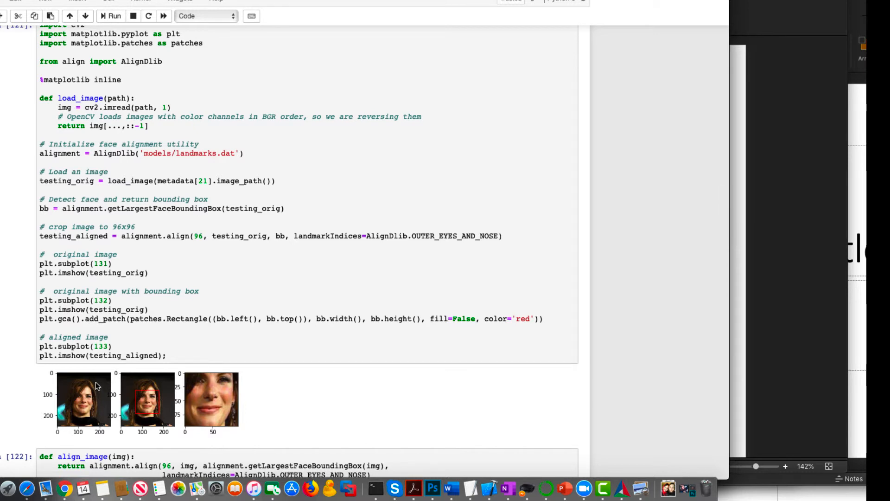
scroll(down, 3)
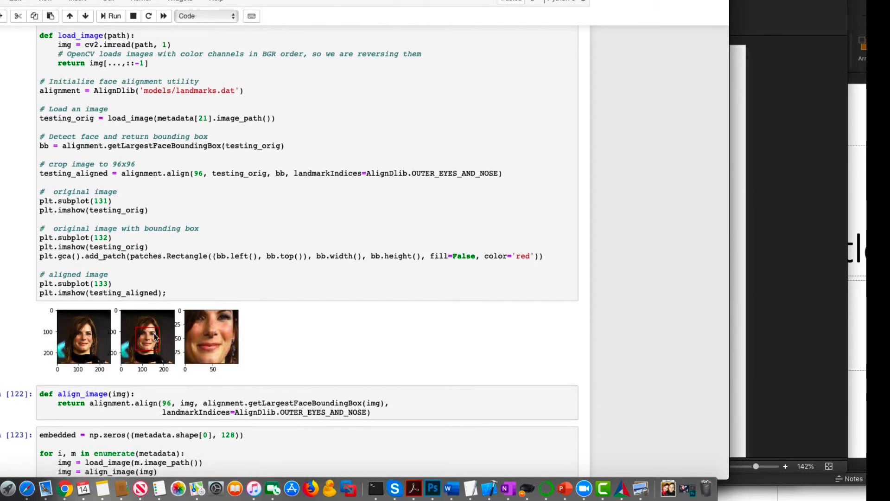
mouse_move(198, 334)
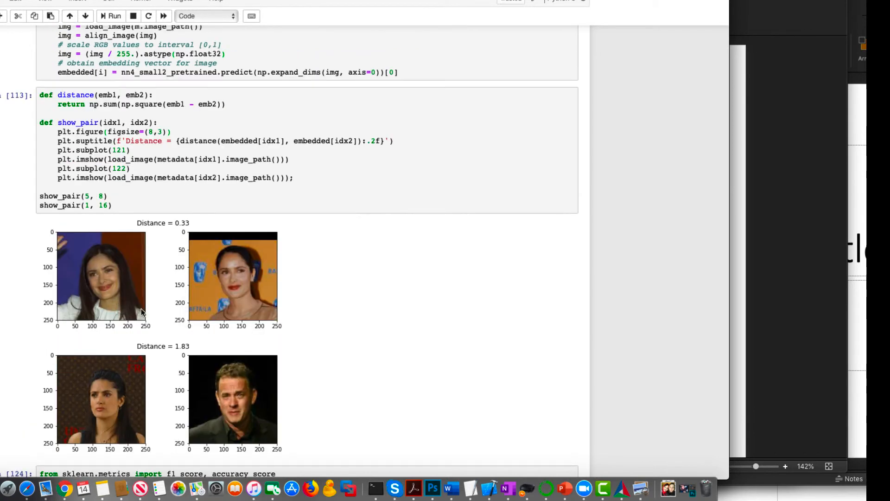
scroll(down, 3)
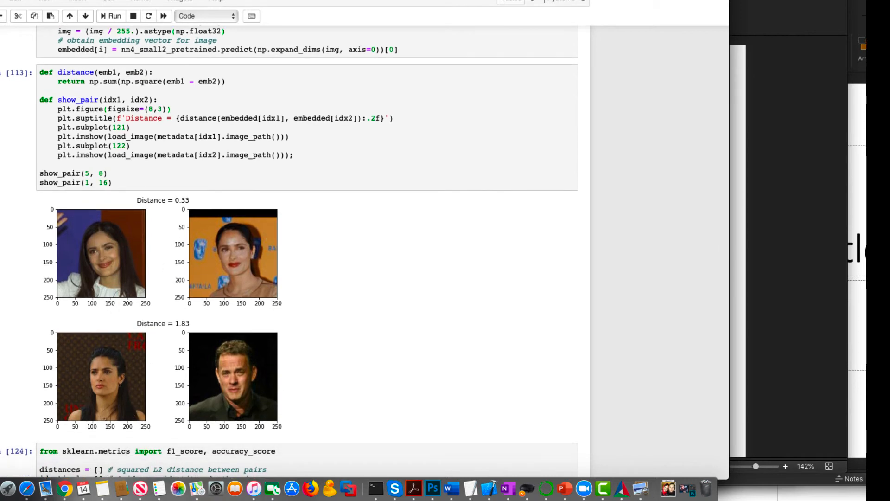
mouse_move(84, 242)
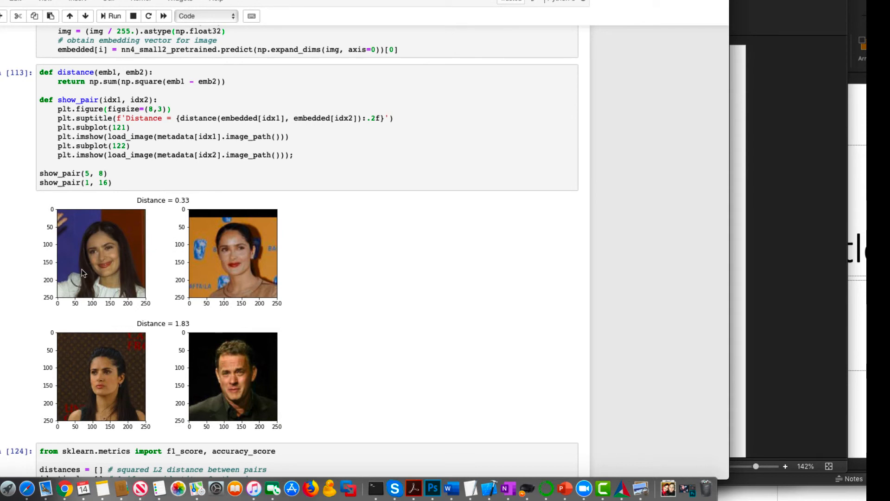
mouse_move(15, 391)
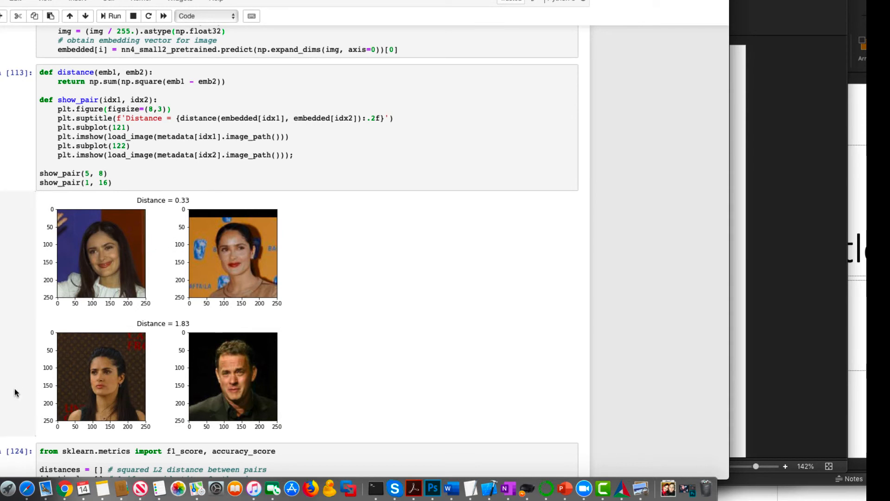
mouse_move(198, 331)
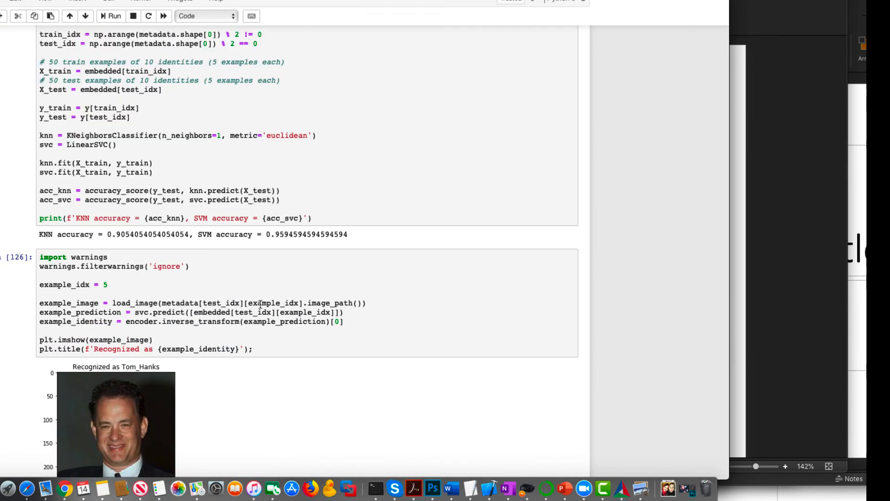
mouse_move(130, 311)
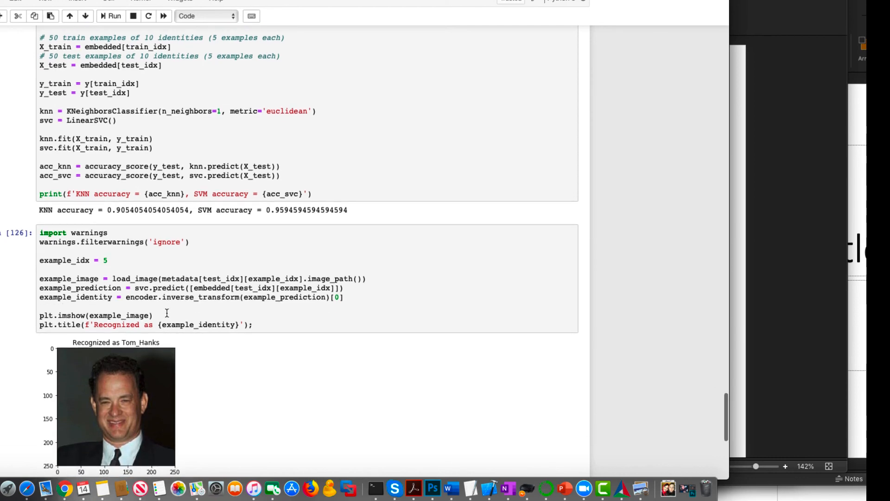
scroll(down, 3)
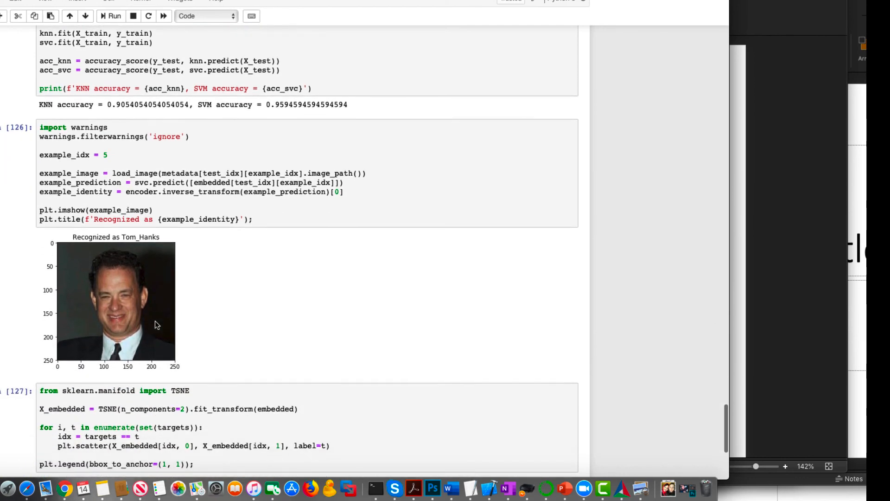